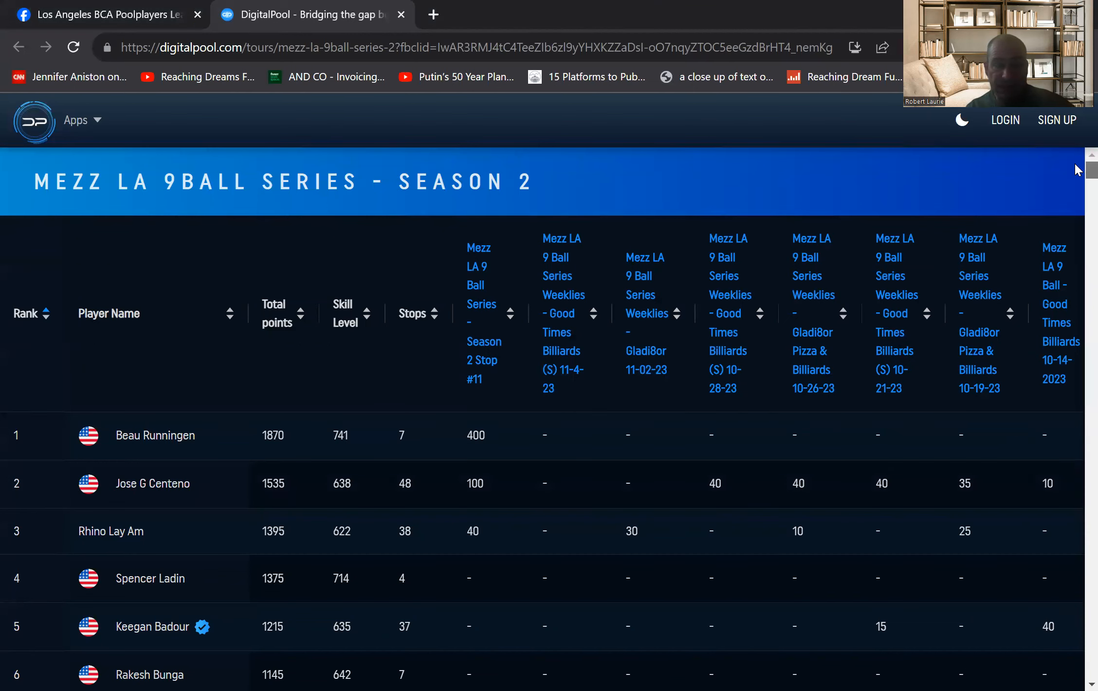
scroll("down", 3)
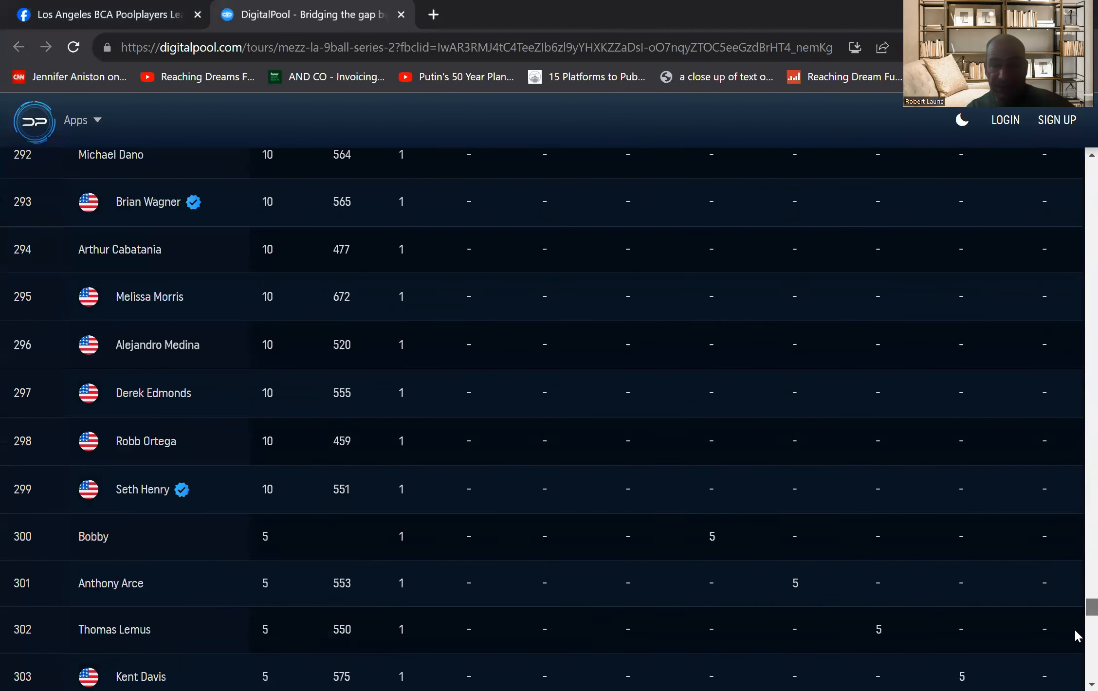
scroll("down", 3)
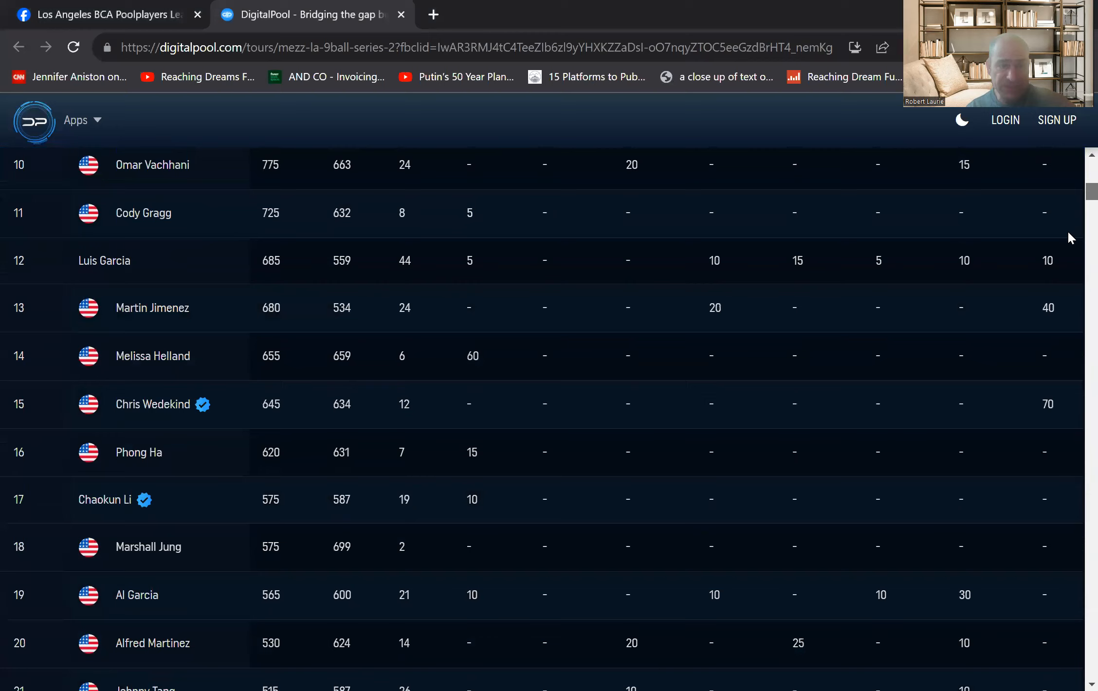
scroll("down", 3)
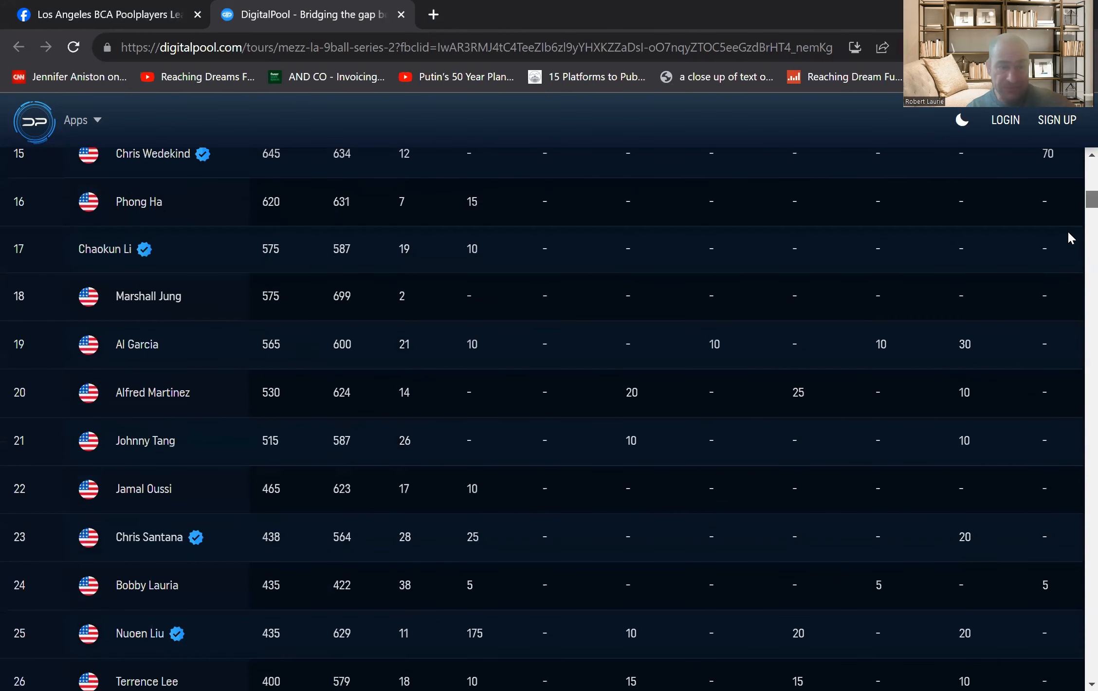
mouse_move(193, 594)
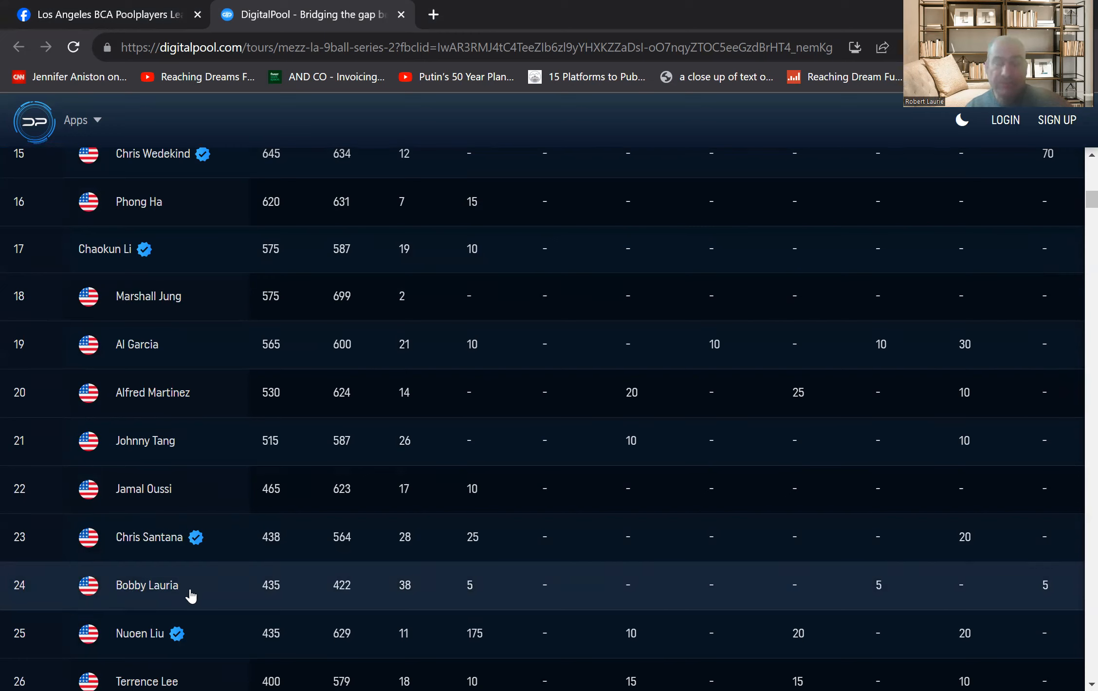
mouse_move(324, 572)
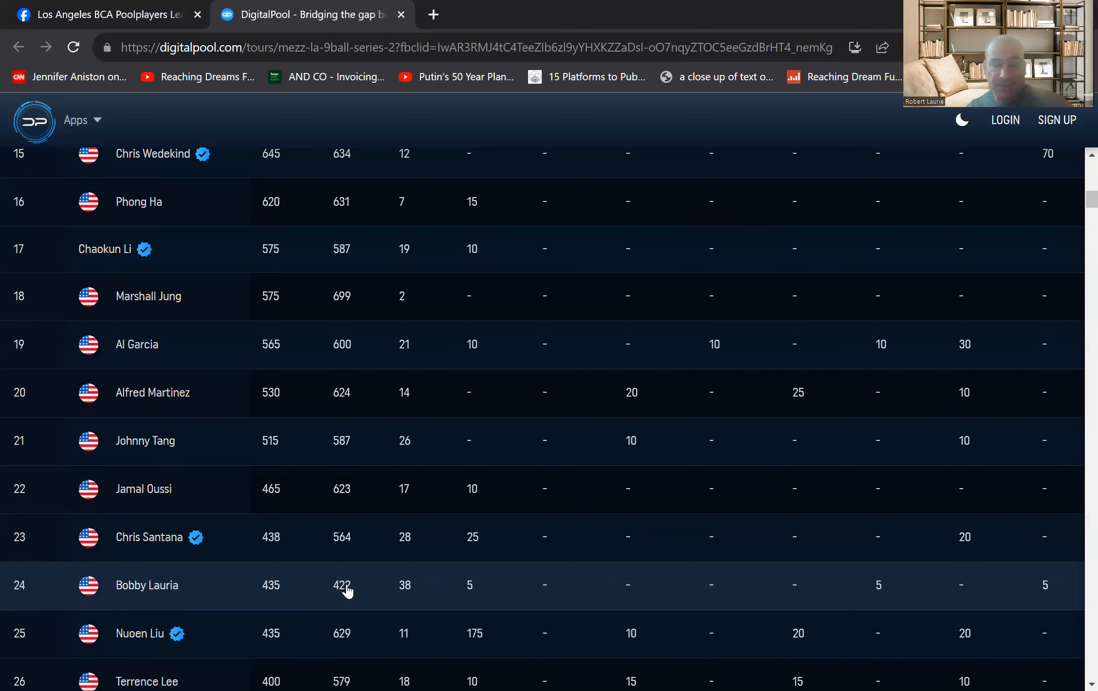
mouse_move(417, 590)
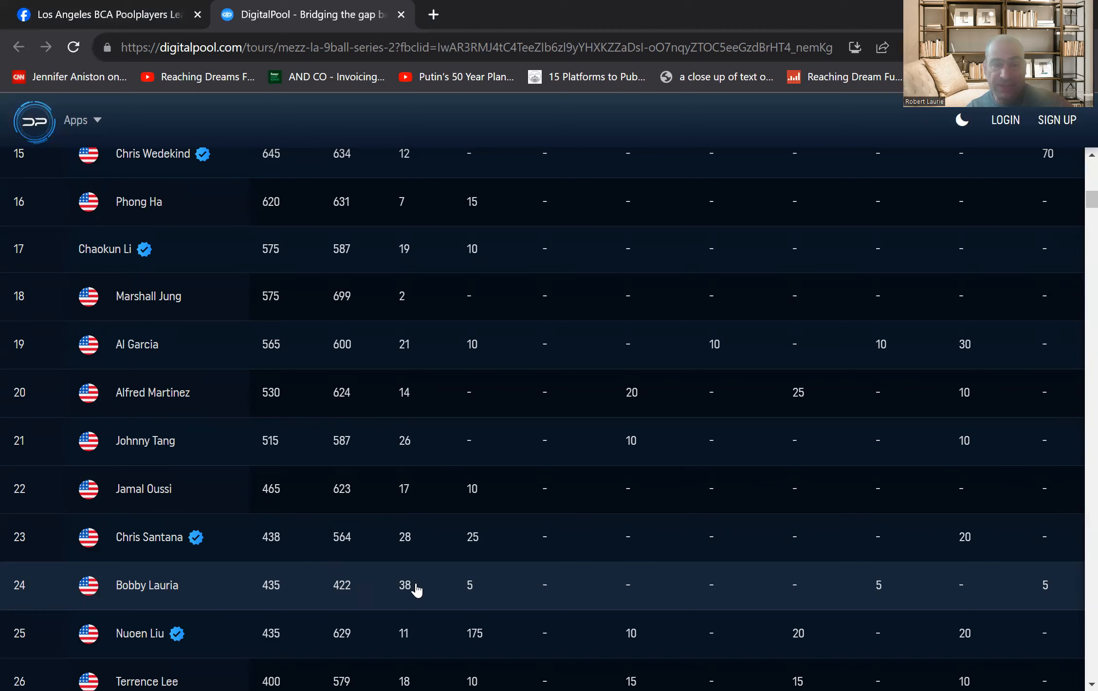
mouse_move(165, 576)
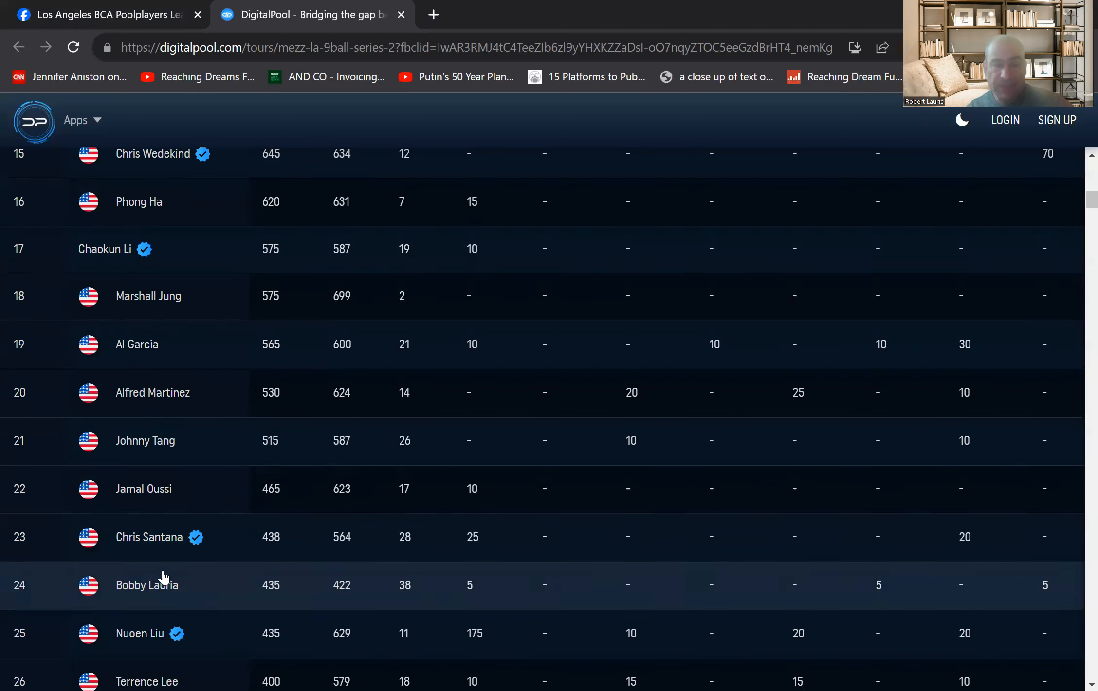
mouse_move(159, 549)
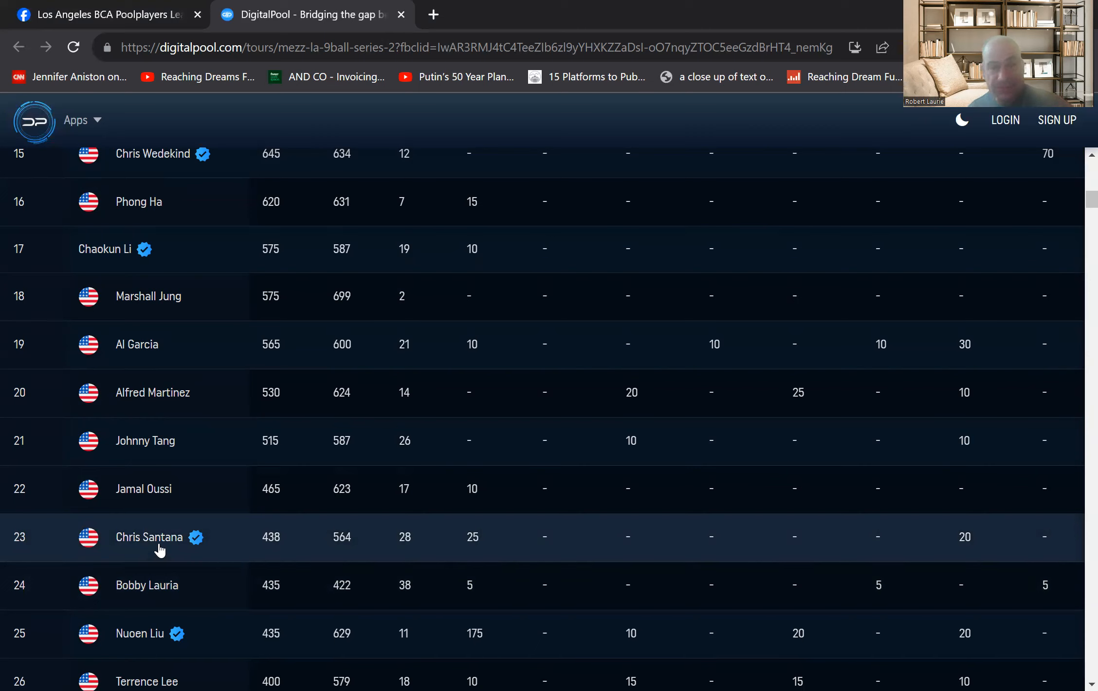
mouse_move(857, 533)
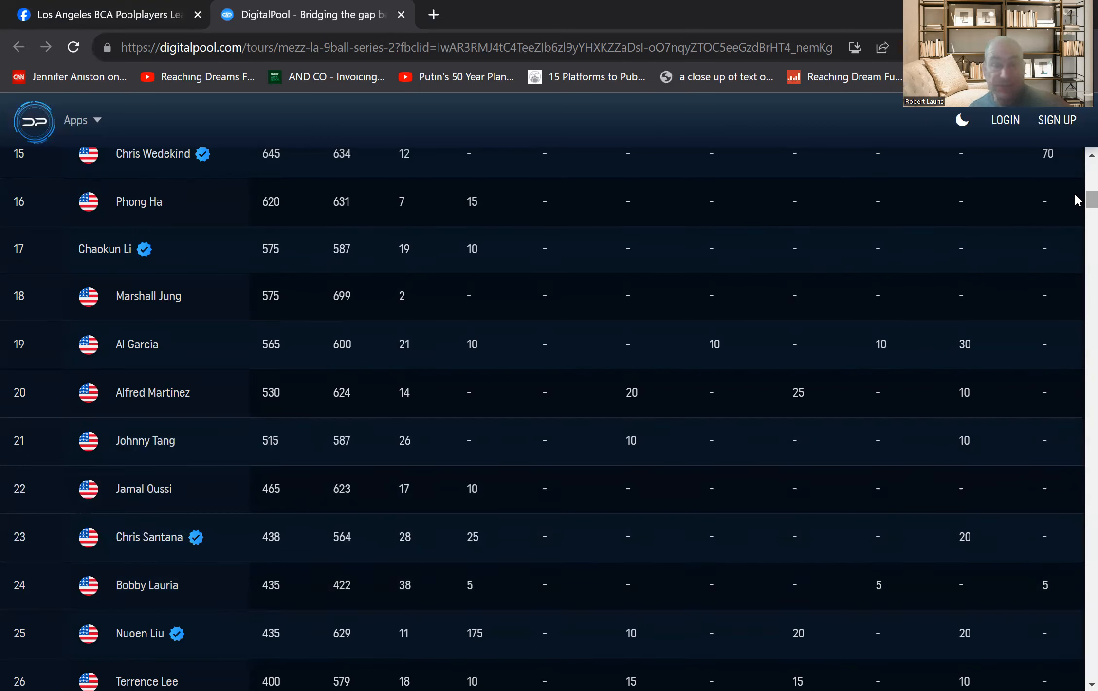
mouse_move(395, 508)
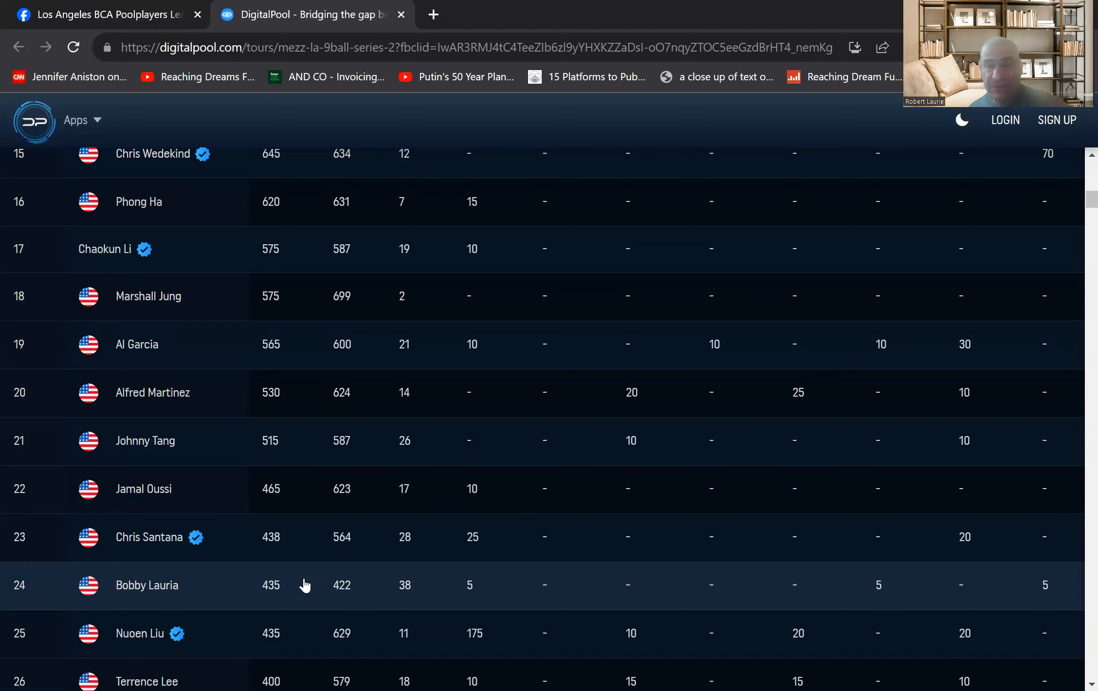
mouse_move(223, 547)
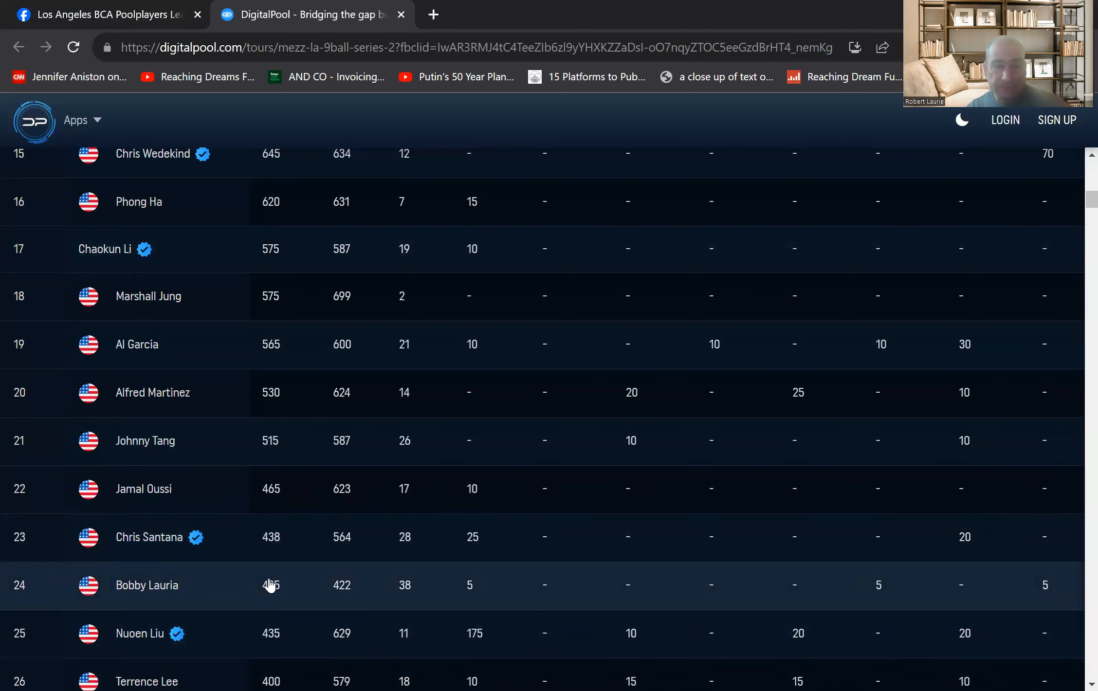
mouse_move(273, 593)
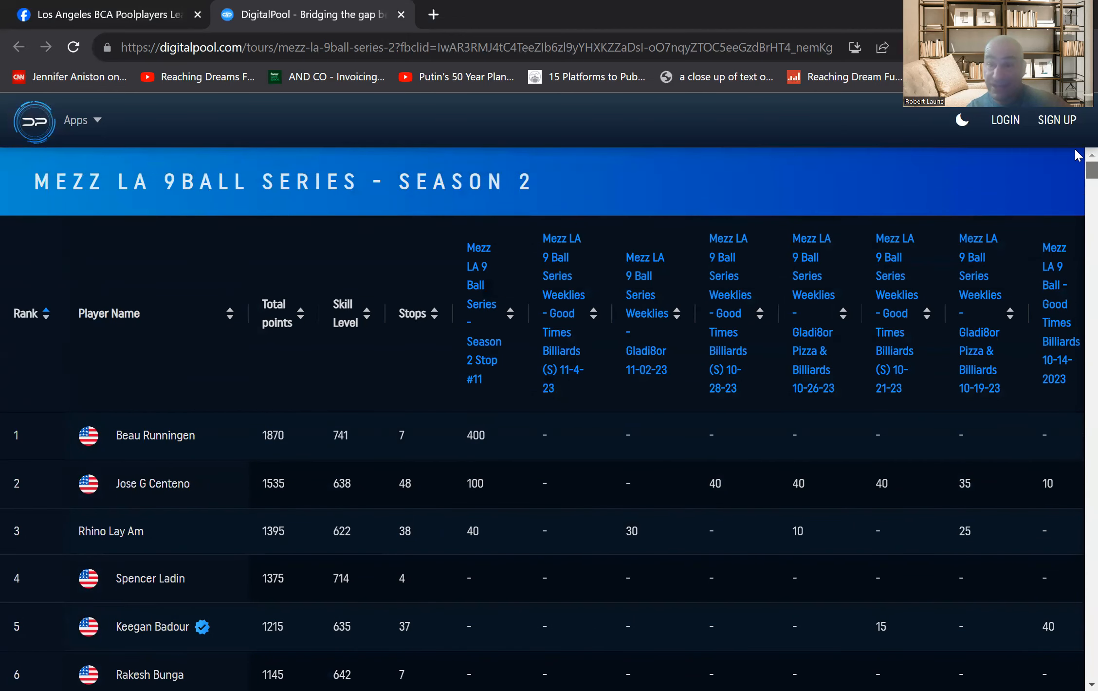
scroll("down", 3)
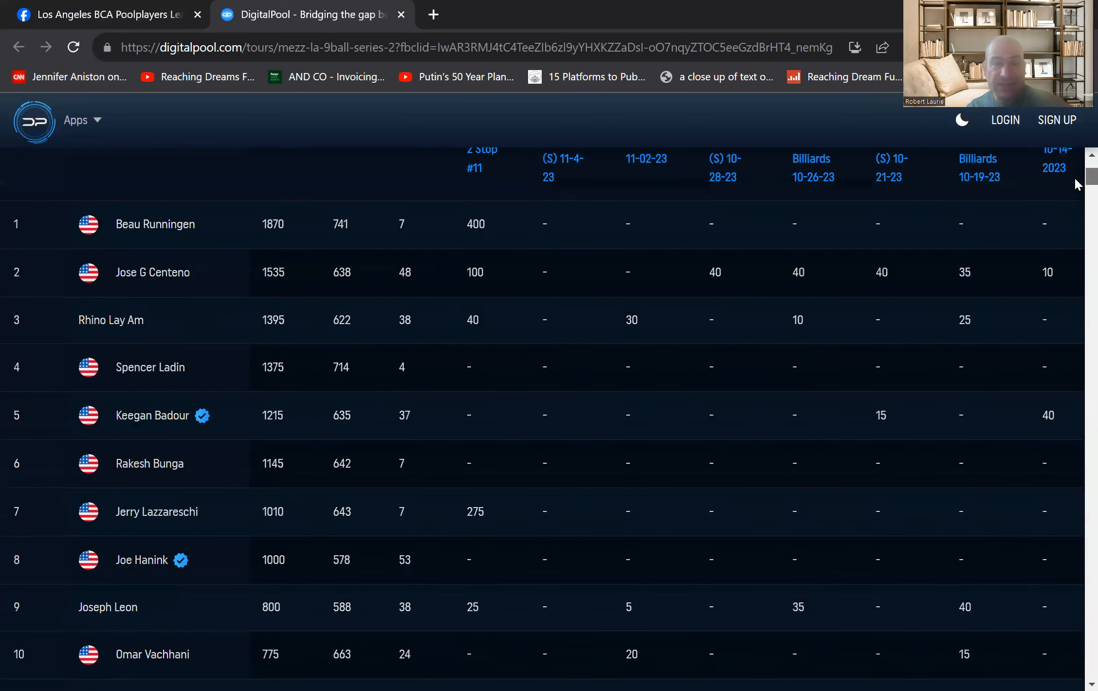
scroll("down", 3)
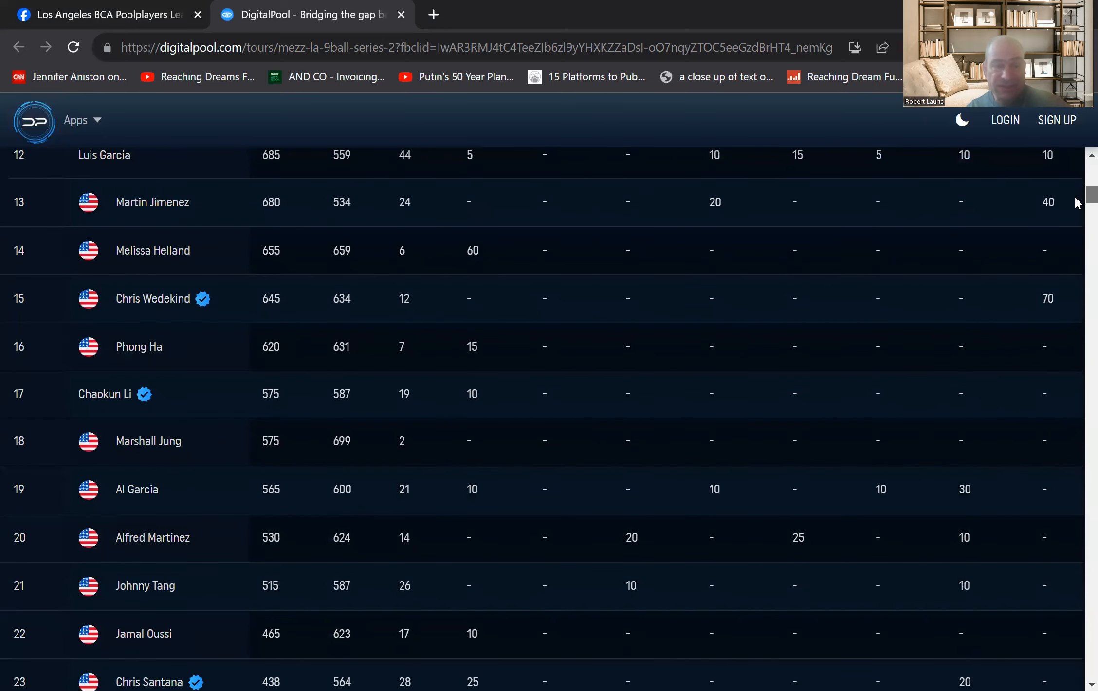
scroll("down", 3)
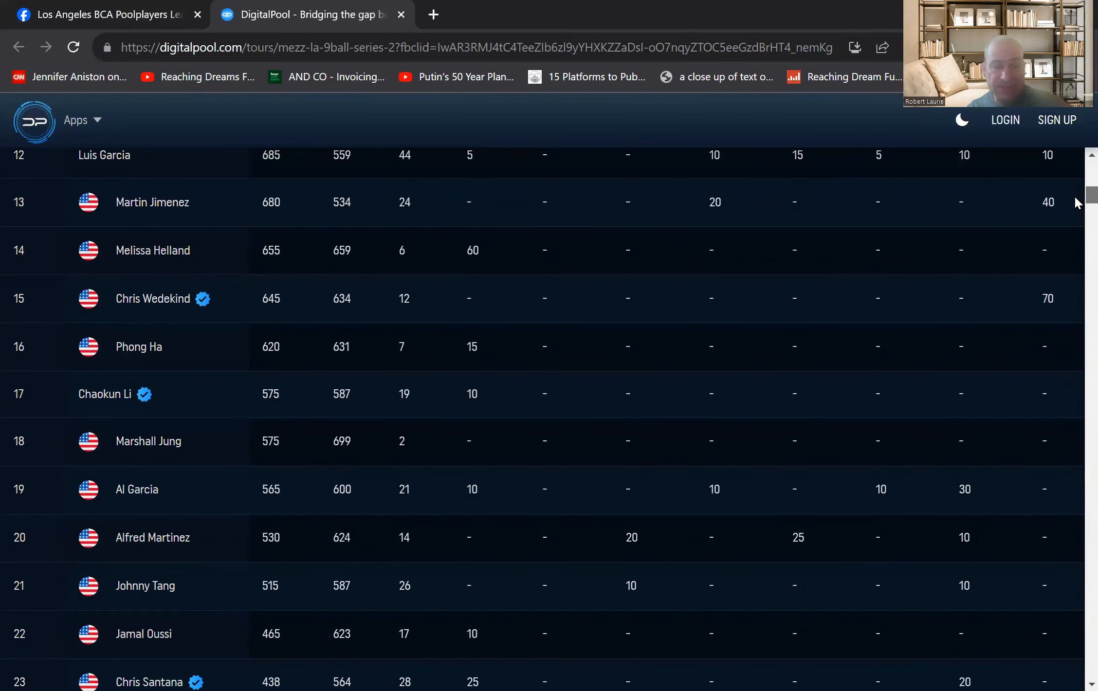
scroll("down", 3)
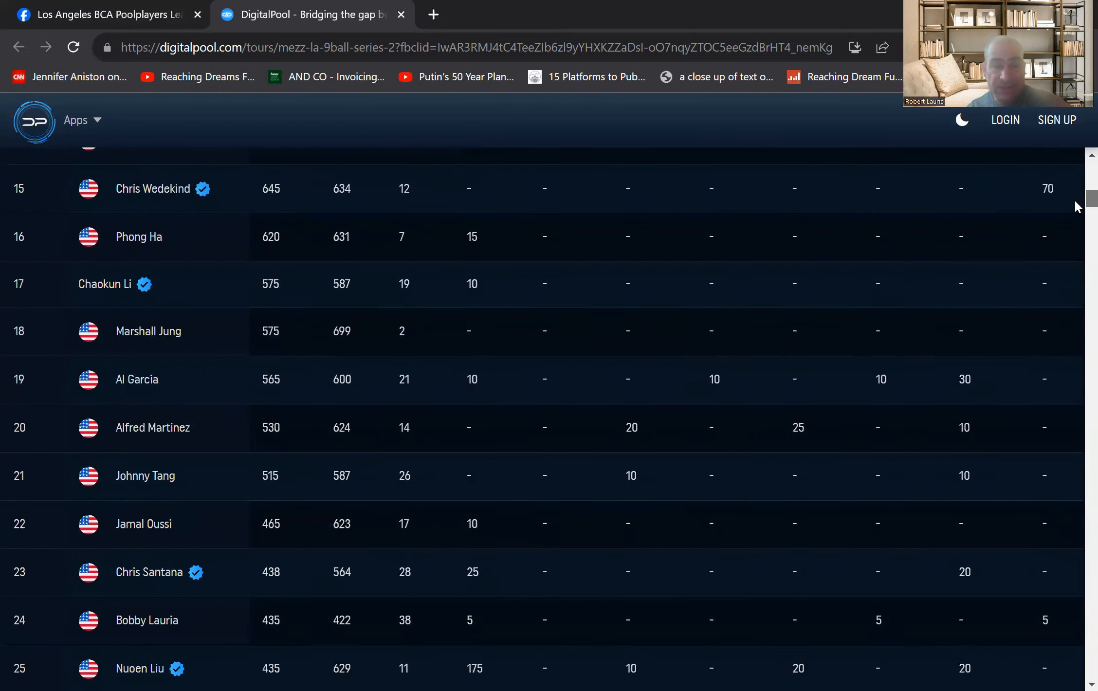
scroll("up", 3)
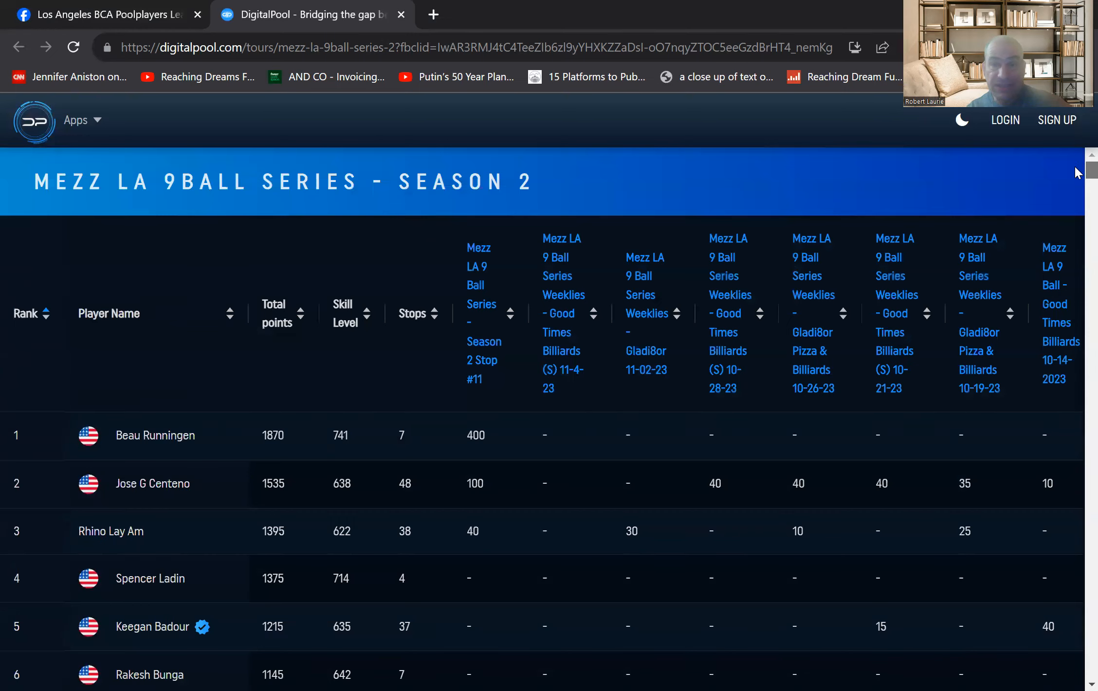
scroll("down", 3)
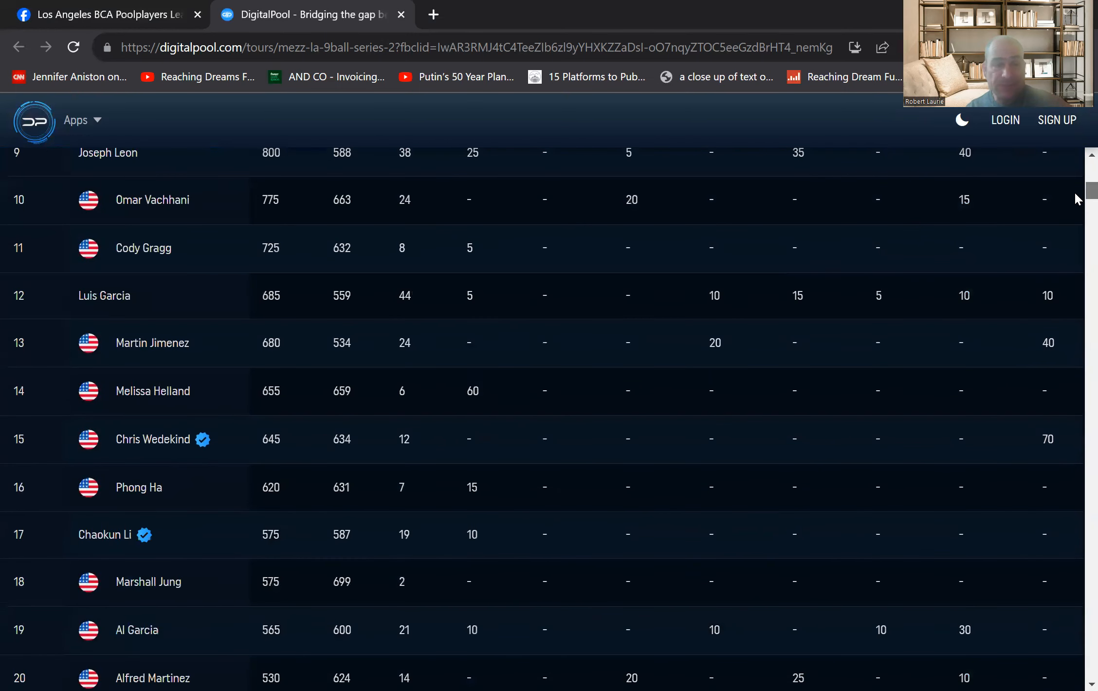
scroll("down", 3)
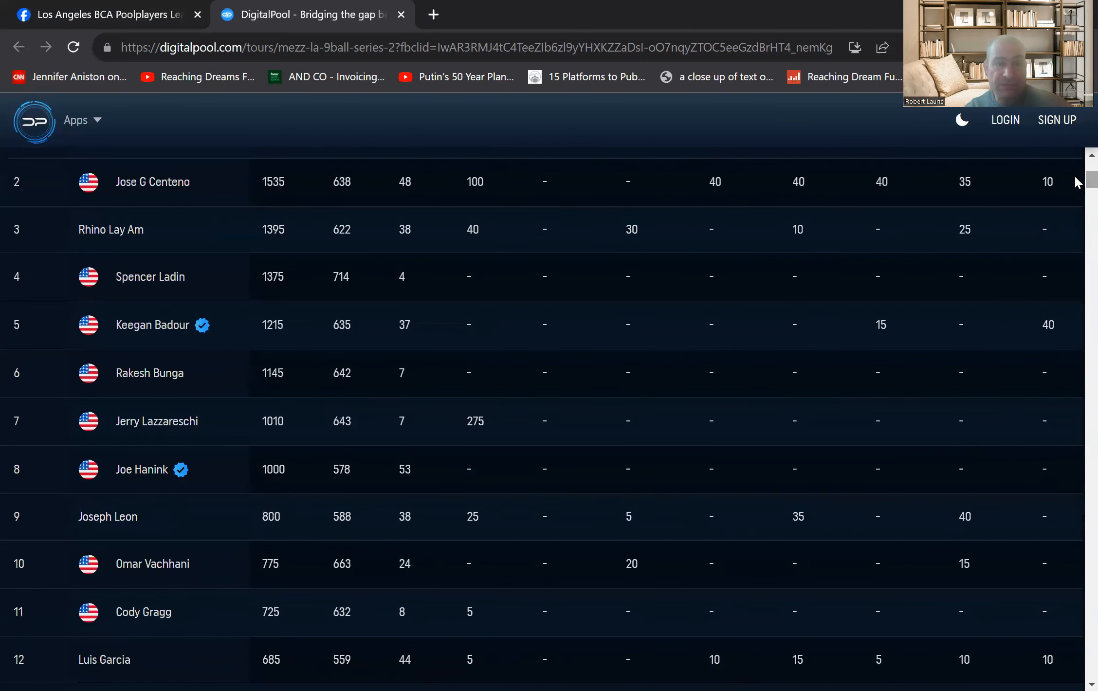
mouse_move(153, 311)
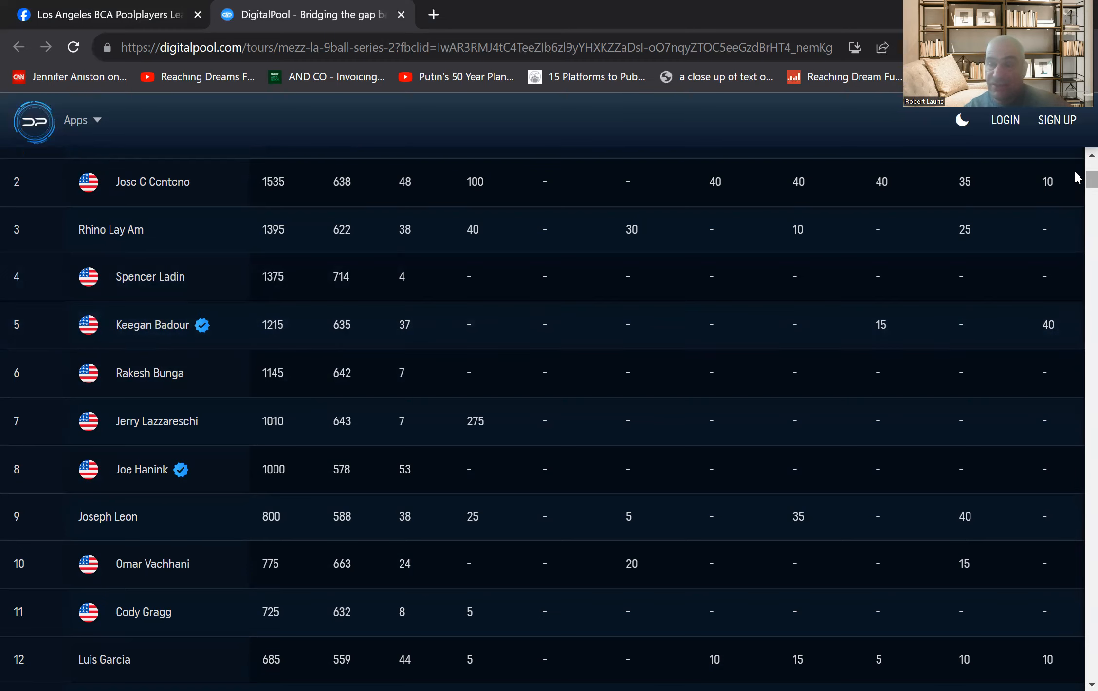
scroll("down", 3)
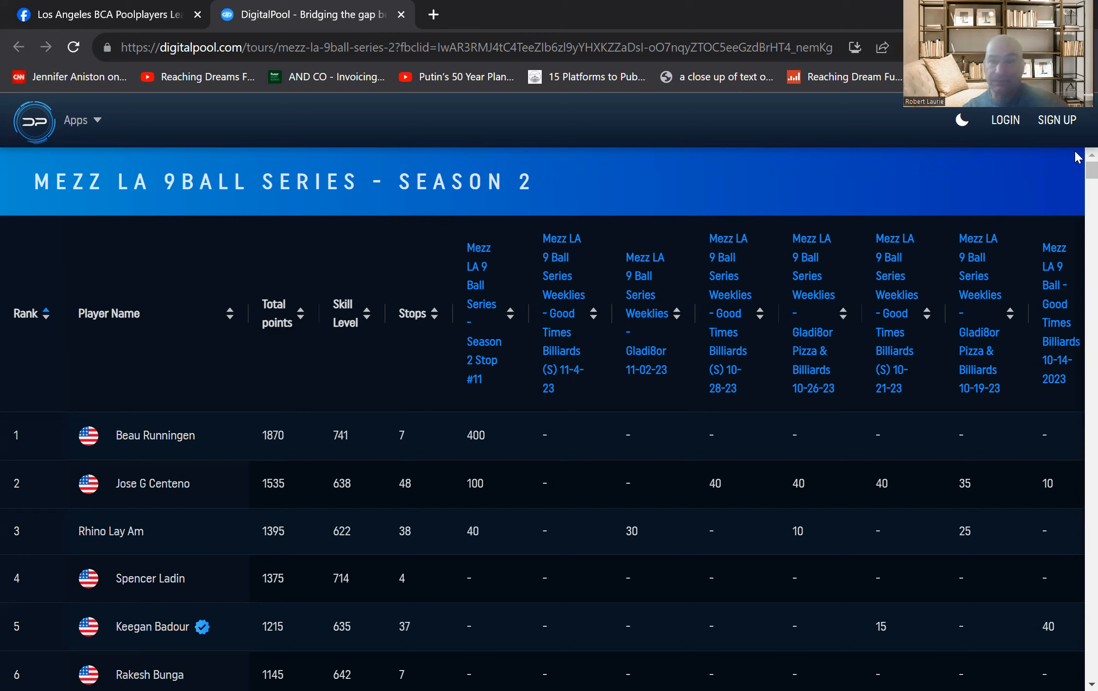
mouse_move(596, 62)
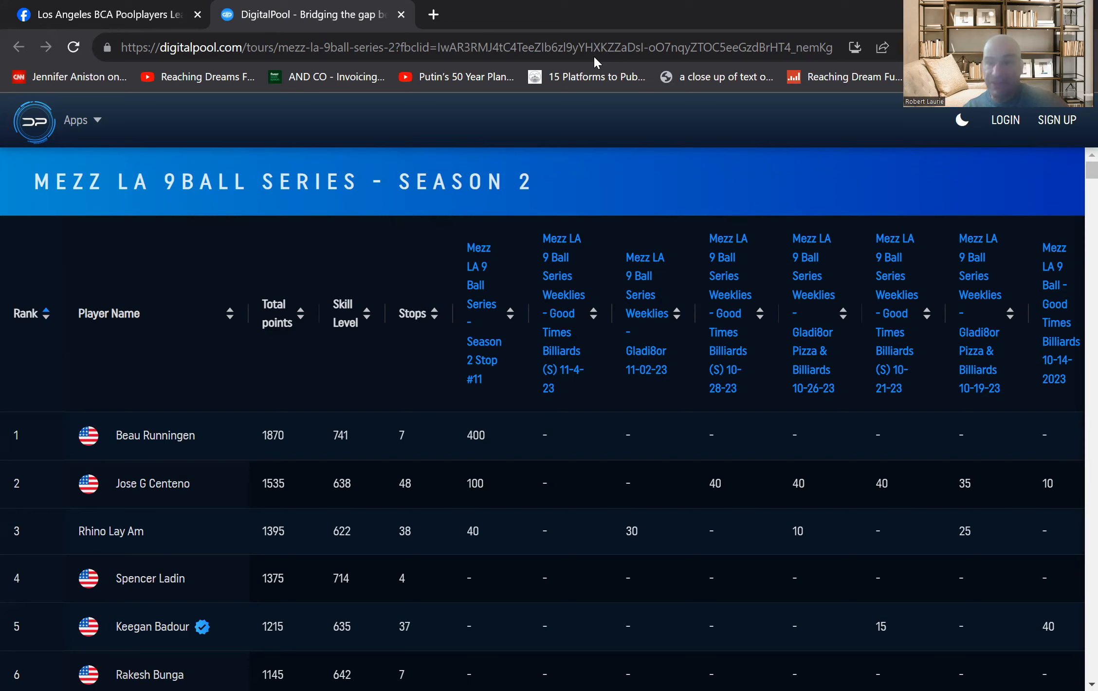
mouse_move(608, 198)
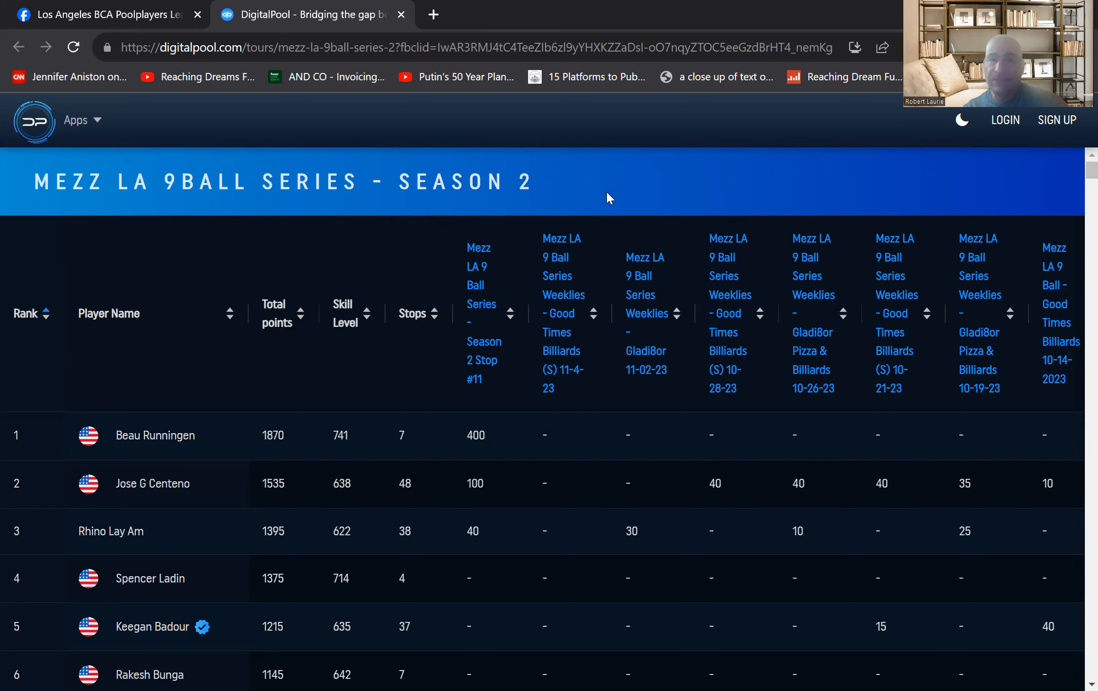